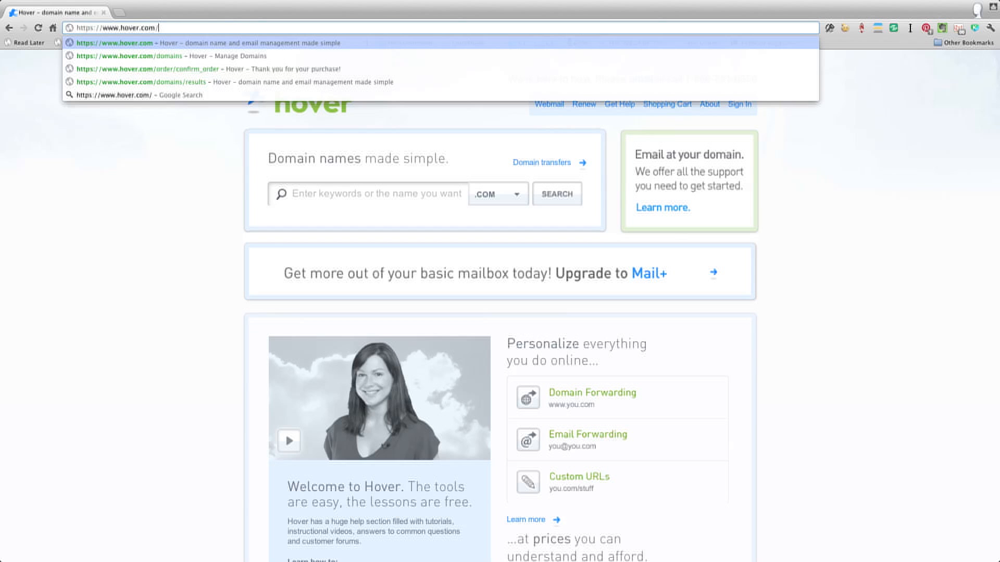
Load hover.com/docrock to activate the promo code and focus the domain search field.
type("docrock")
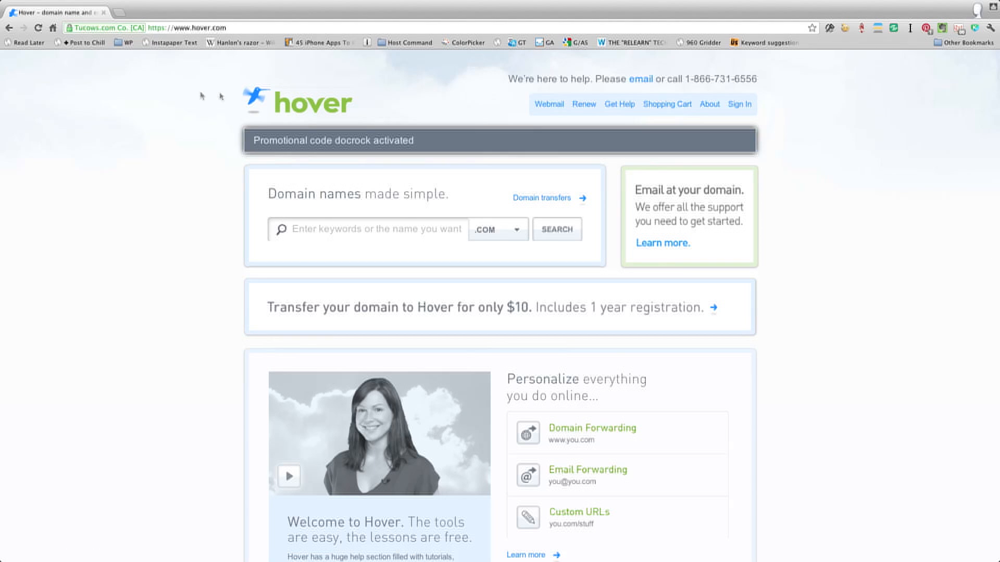
mouse_move(310, 311)
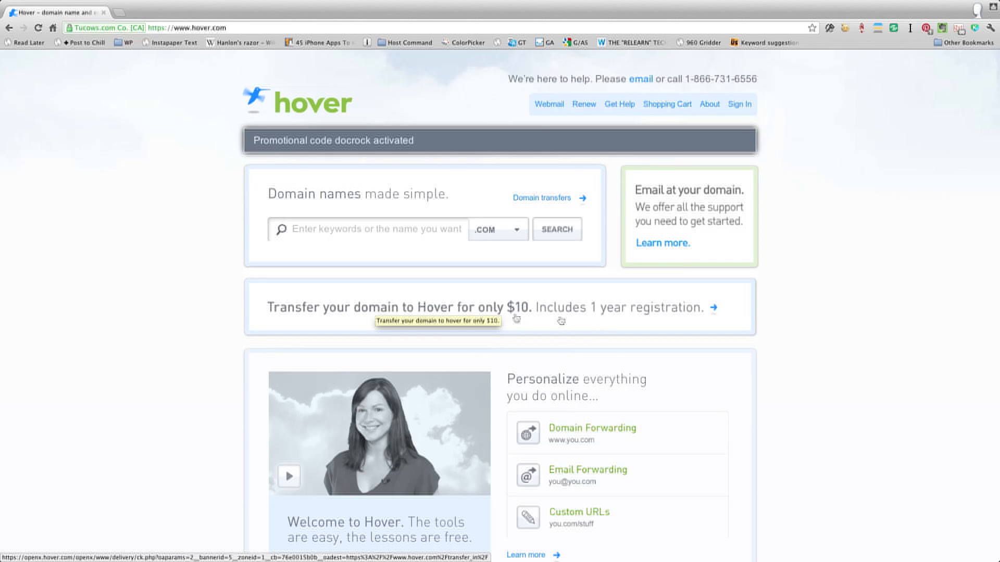
mouse_move(684, 322)
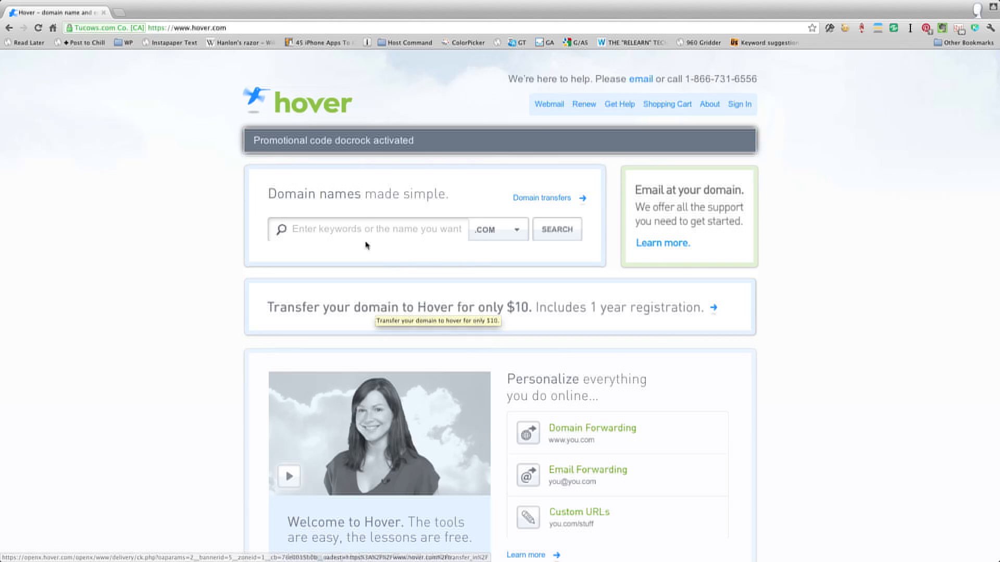
left_click(361, 229)
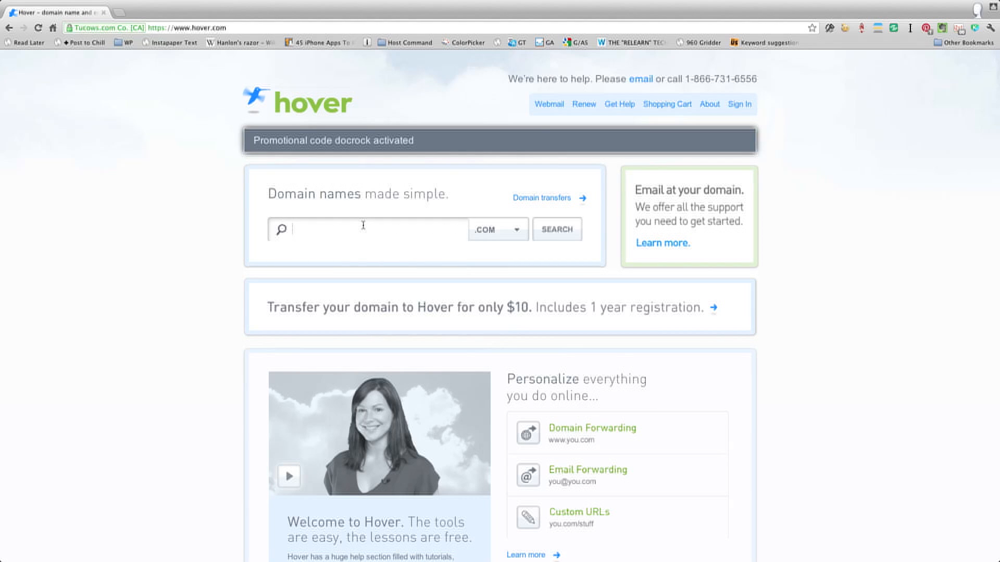
Search for tiecombinator, add tiecombinator.com to the cart and head to checkout.
type("tiecombinator")
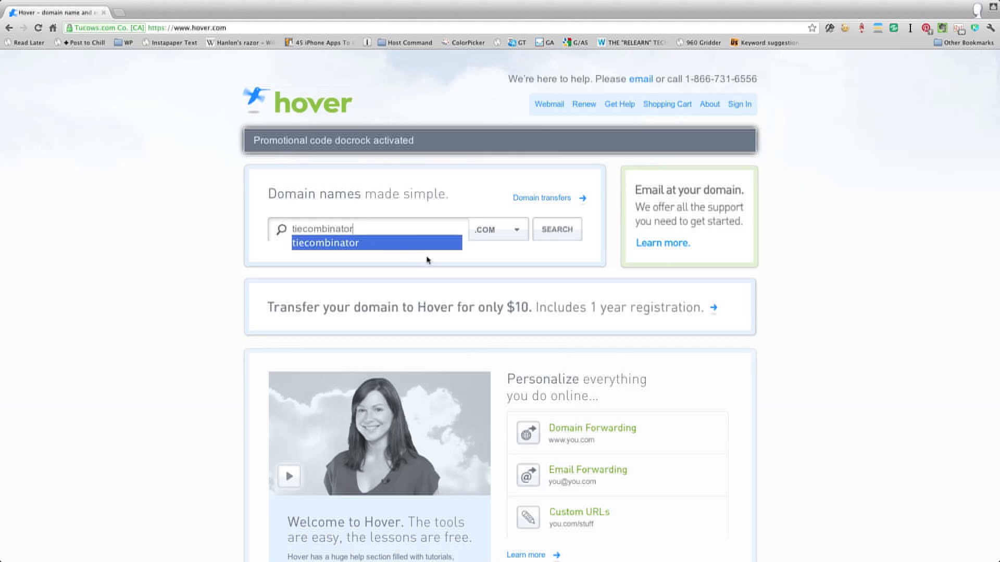
left_click(336, 230)
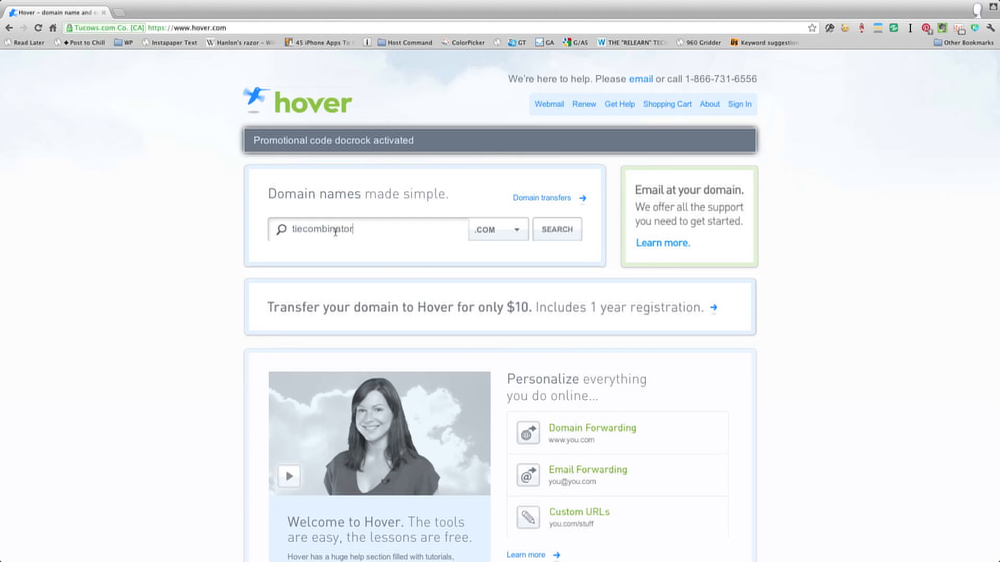
mouse_move(385, 273)
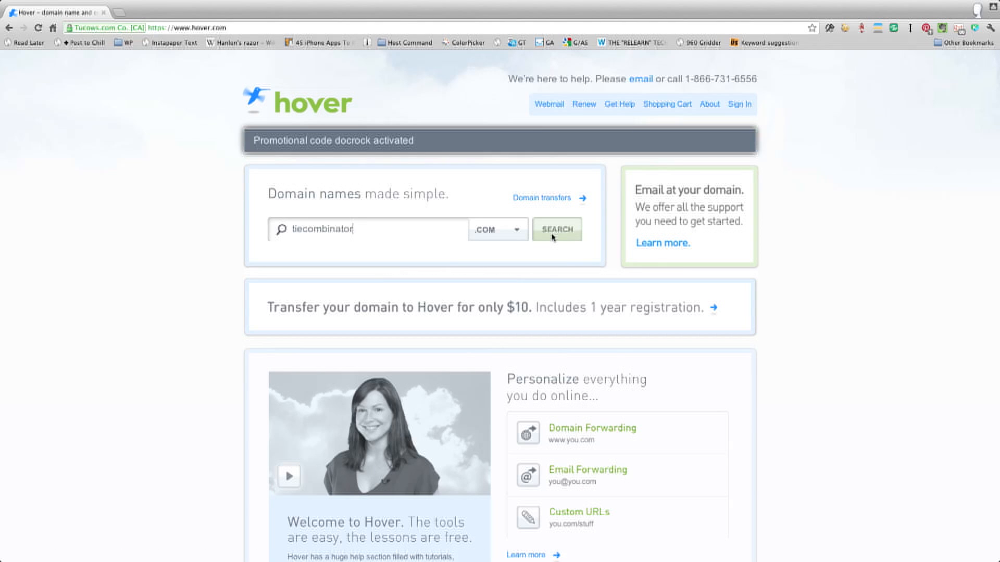
left_click(557, 229)
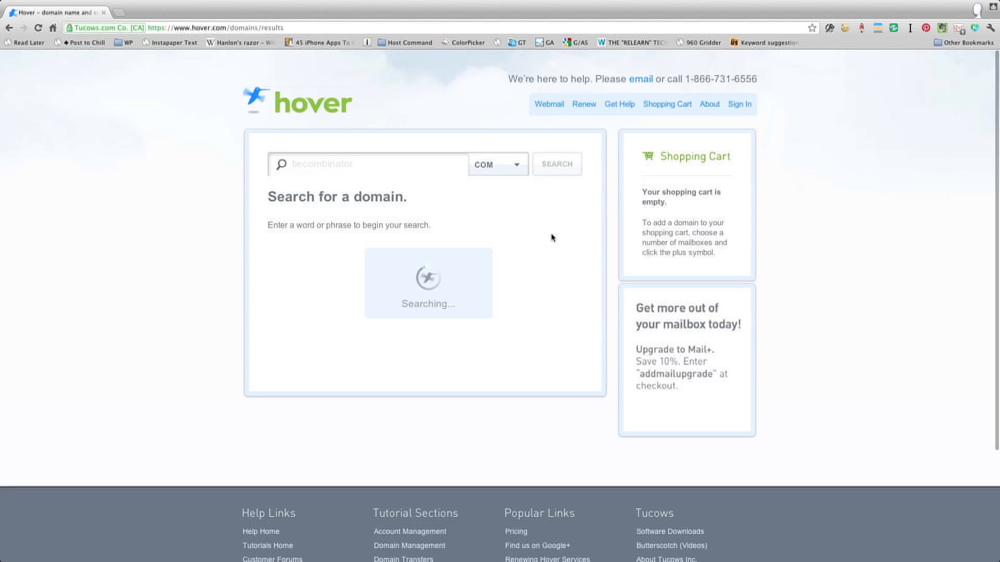
left_click(557, 164)
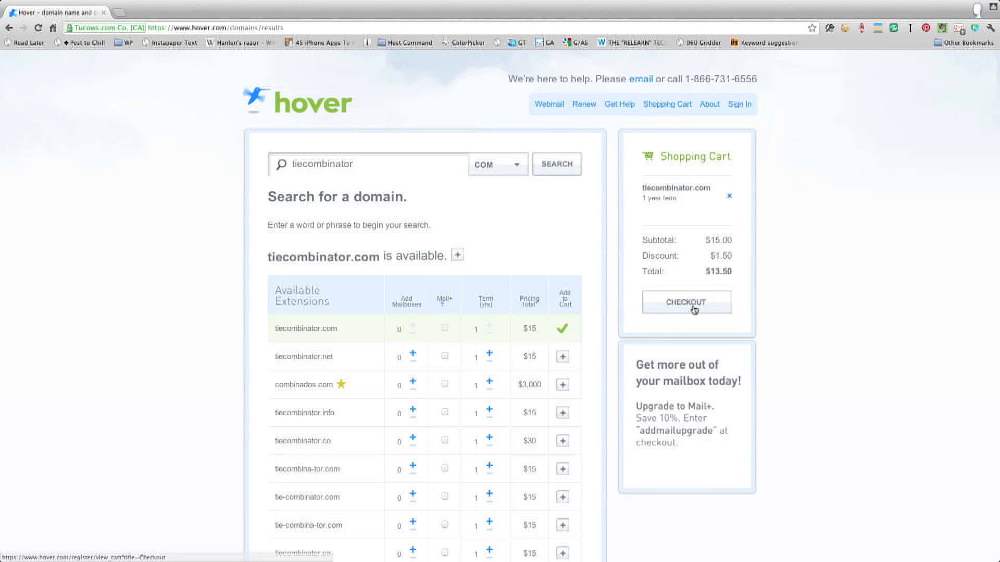
left_click(686, 302)
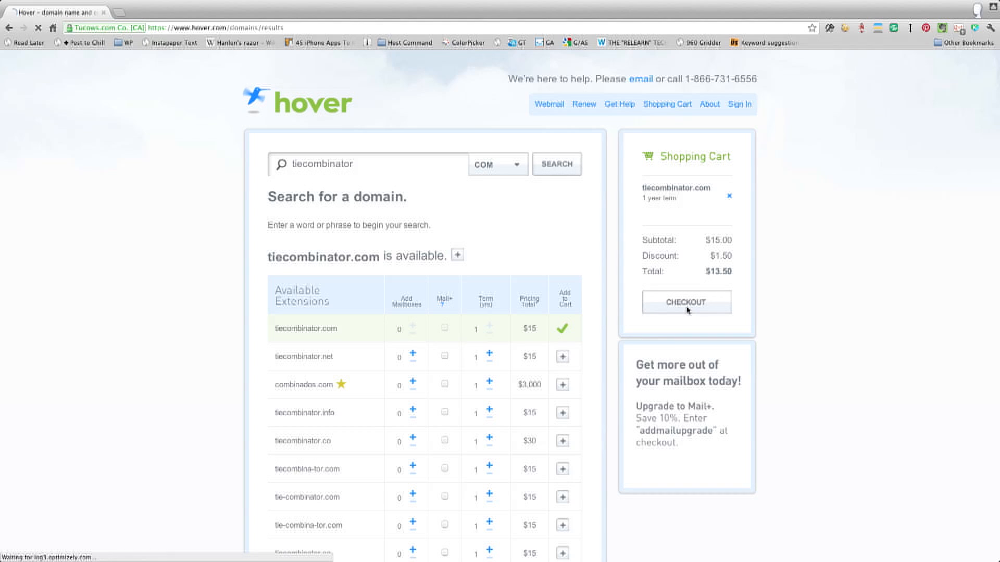
Confirm the cart's 10% coupon and $13.50 total and continue to the Account step.
left_click(687, 302)
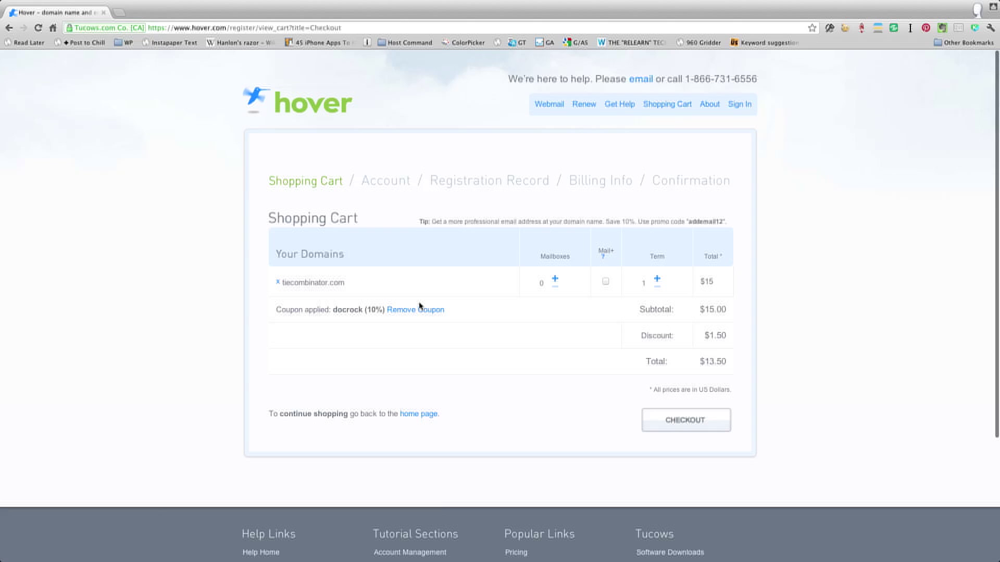
mouse_move(408, 312)
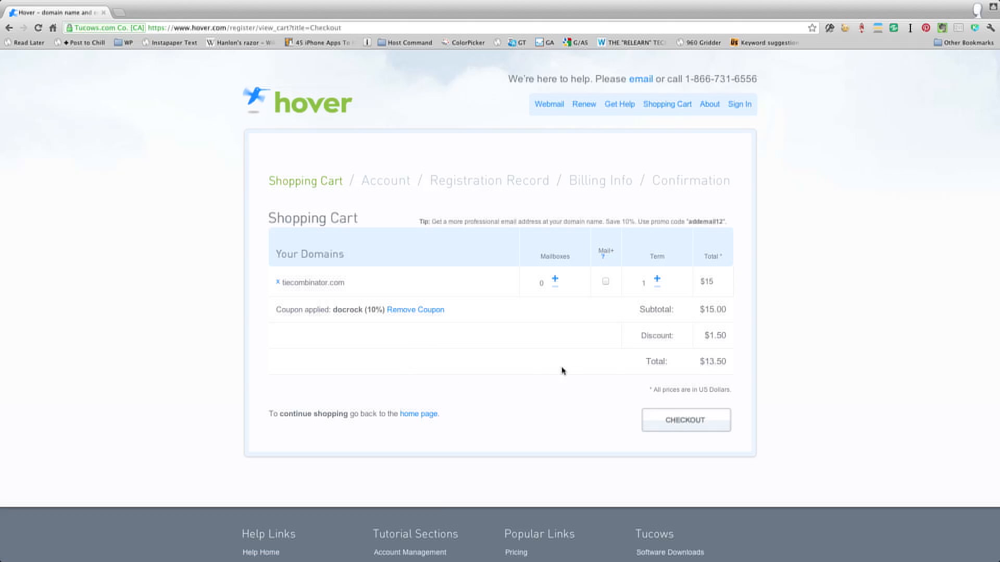
mouse_move(759, 431)
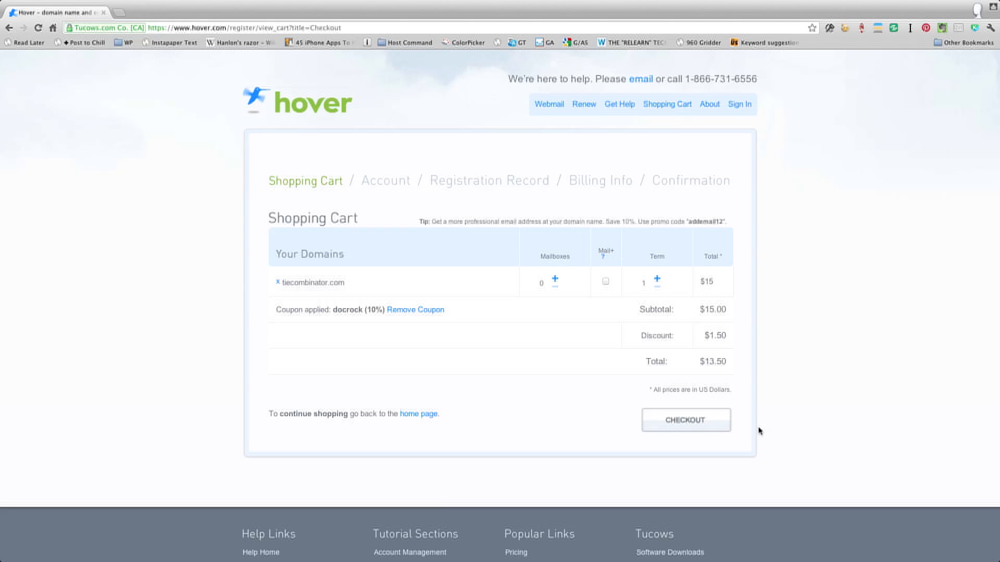
mouse_move(676, 435)
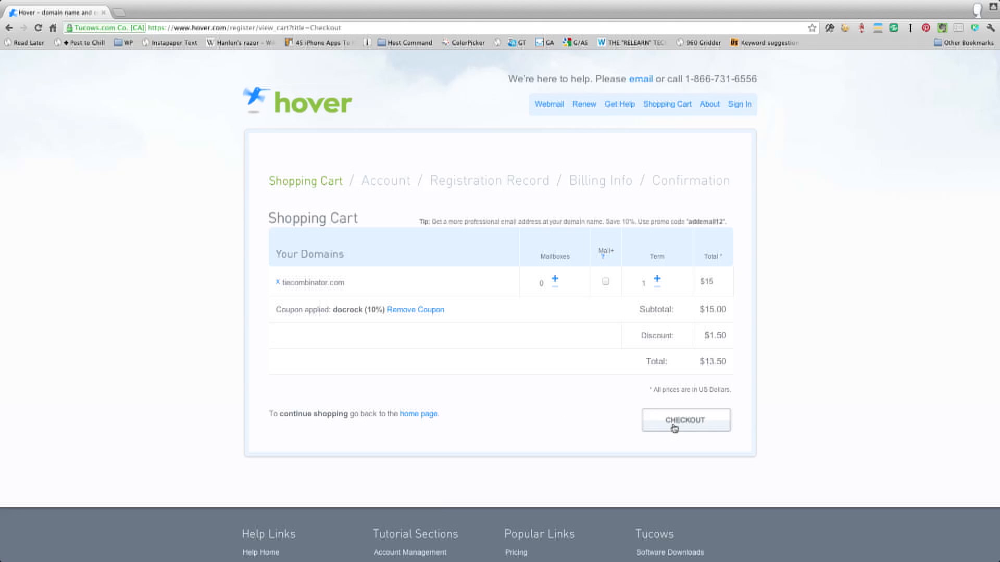
left_click(685, 420)
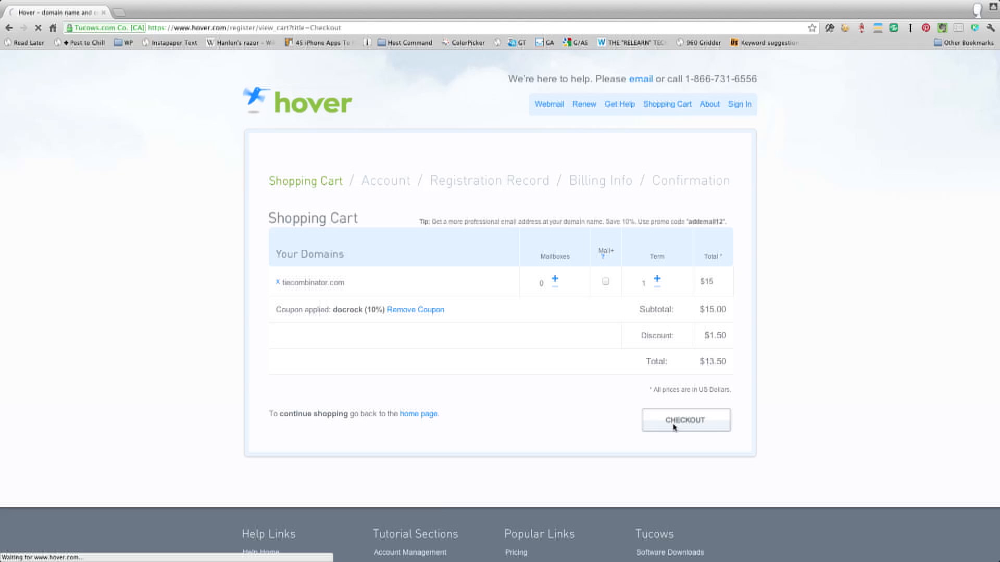
left_click(685, 420)
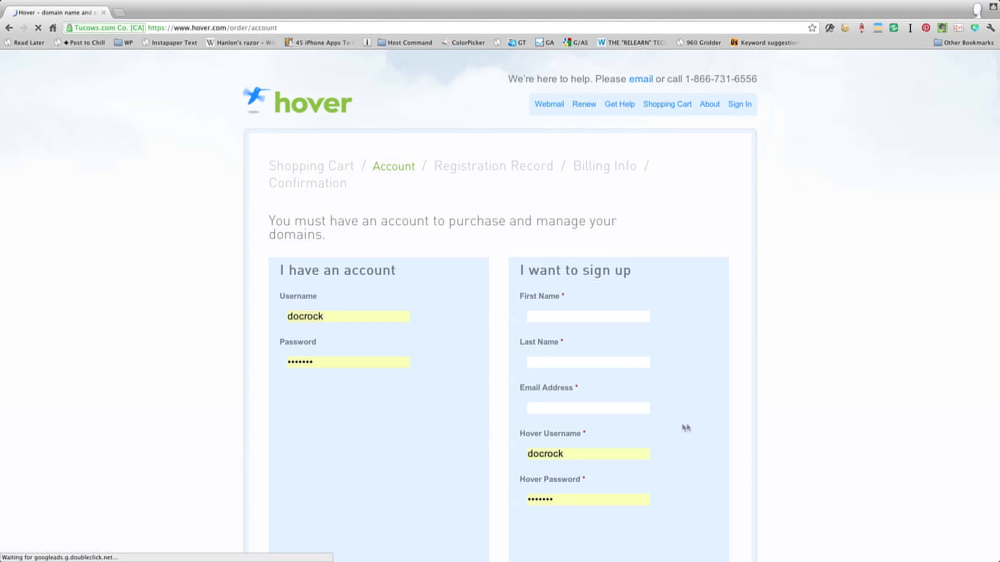
Sign in with the existing account to reach the Confirm Your Order page for tiecombinator.com.
scroll("down", 3)
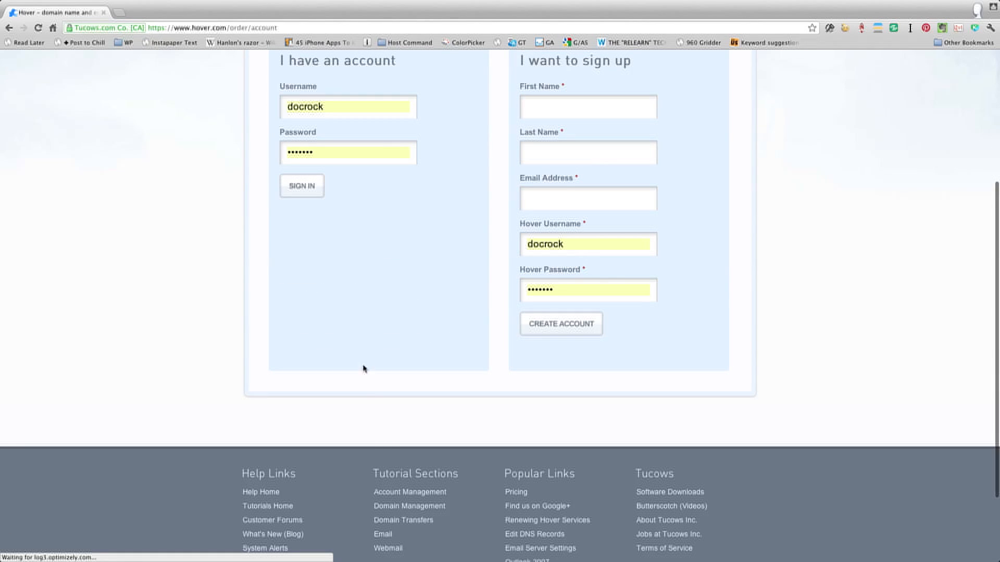
left_click(302, 186)
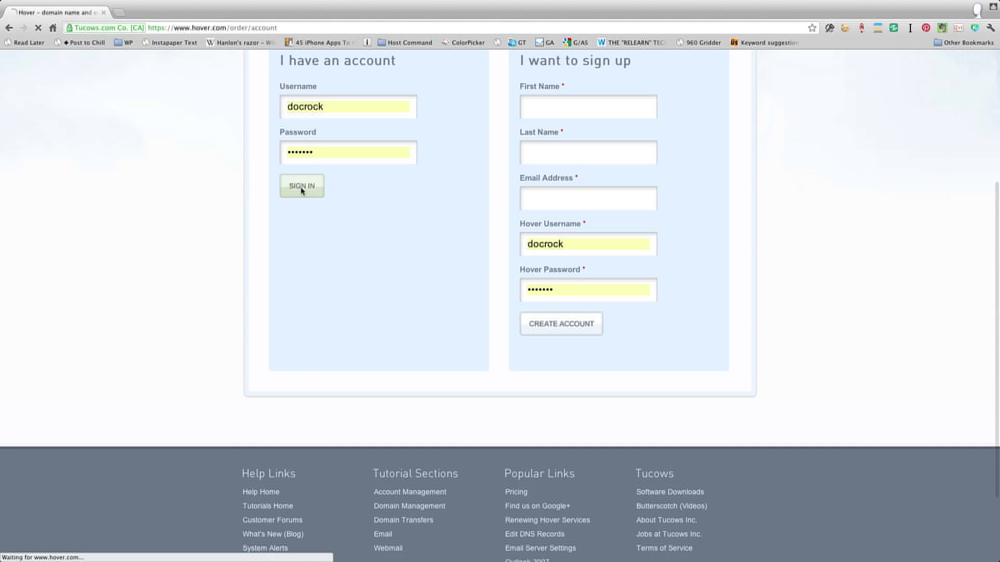
left_click(301, 186)
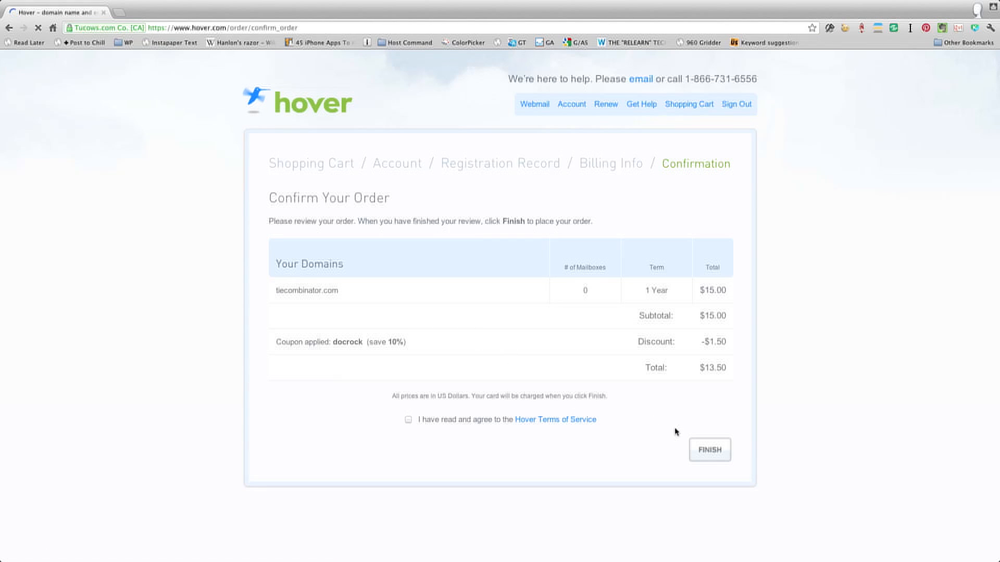
Agree to the Hover Terms of Service and finish placing the $13.50 order for tiecombinator.com.
left_click(710, 450)
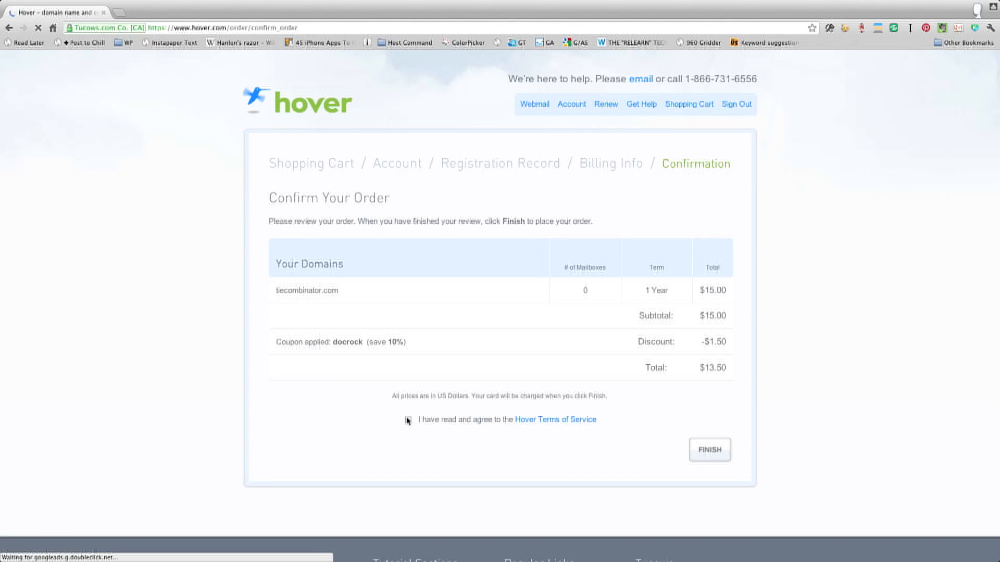
left_click(408, 420)
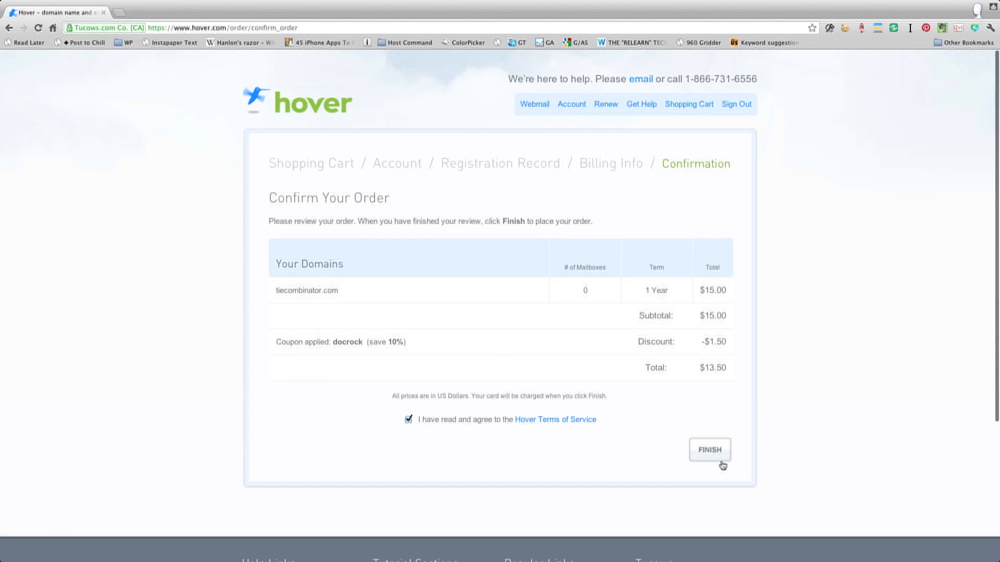
left_click(710, 450)
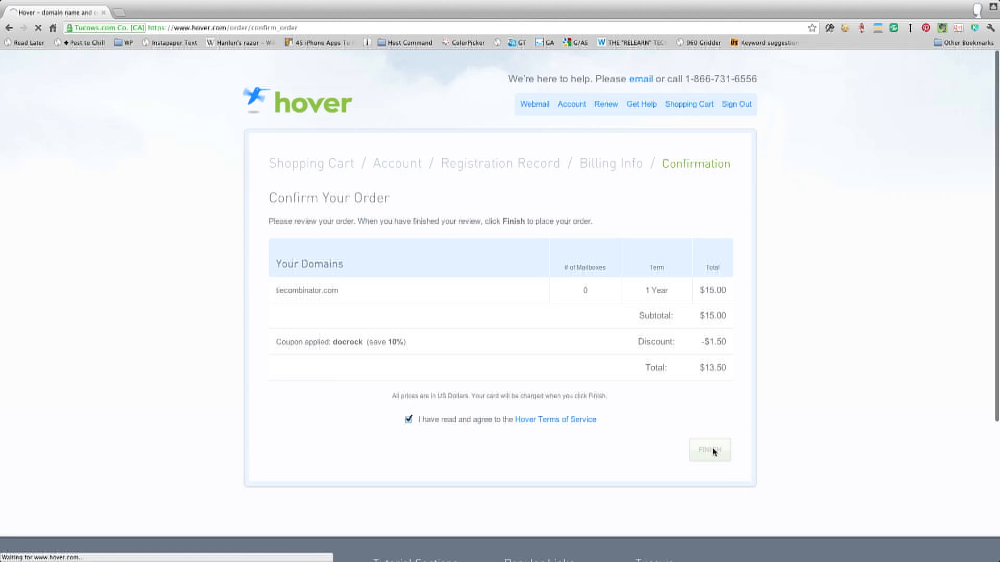
left_click(710, 450)
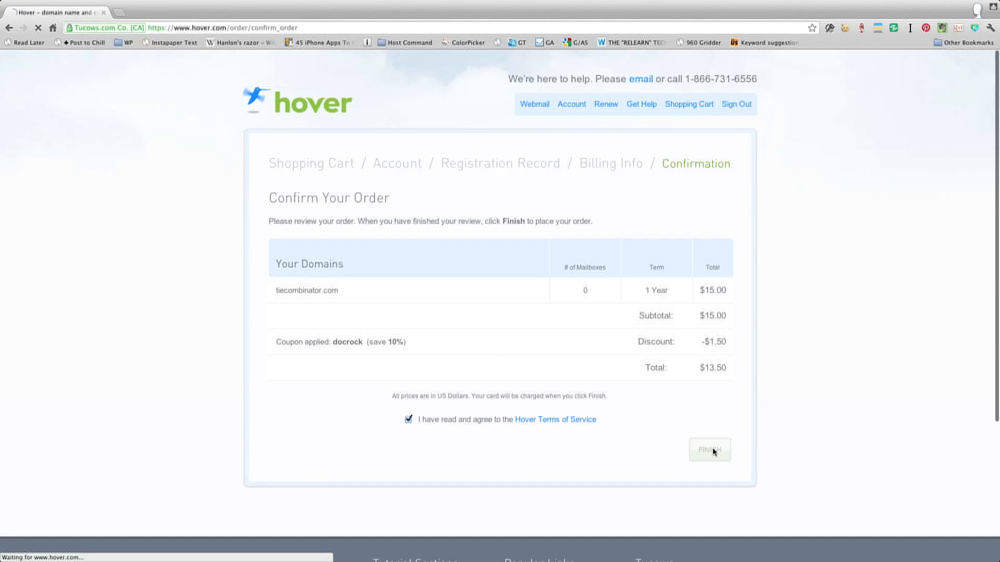
left_click(710, 450)
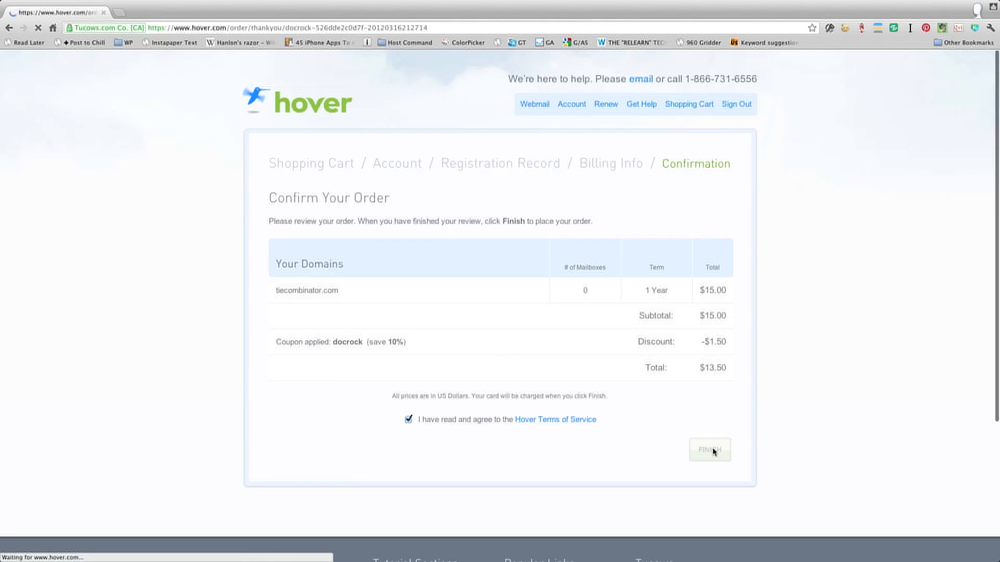
left_click(710, 450)
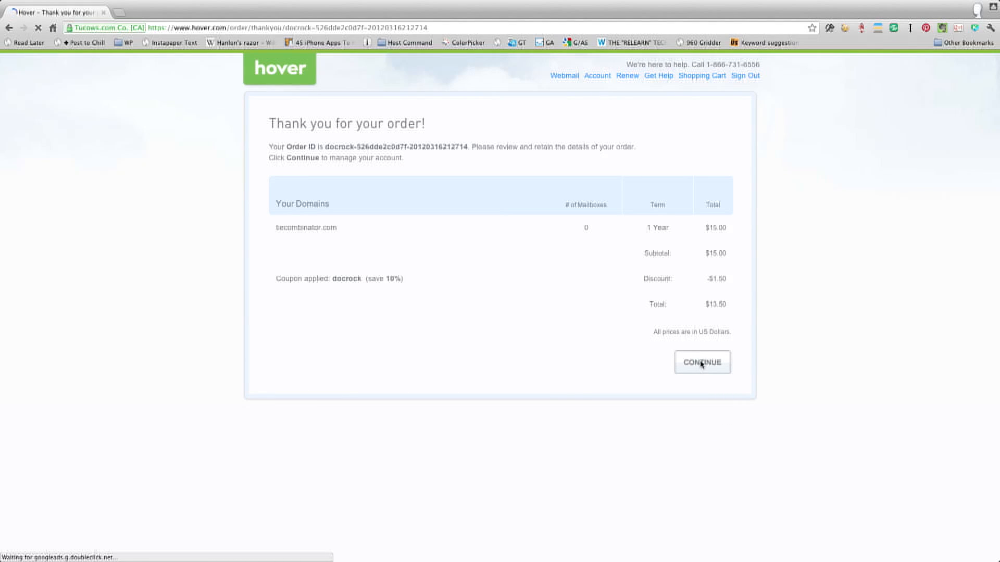
Continue from the thank-you page to the Manage Your Domains list.
left_click(702, 363)
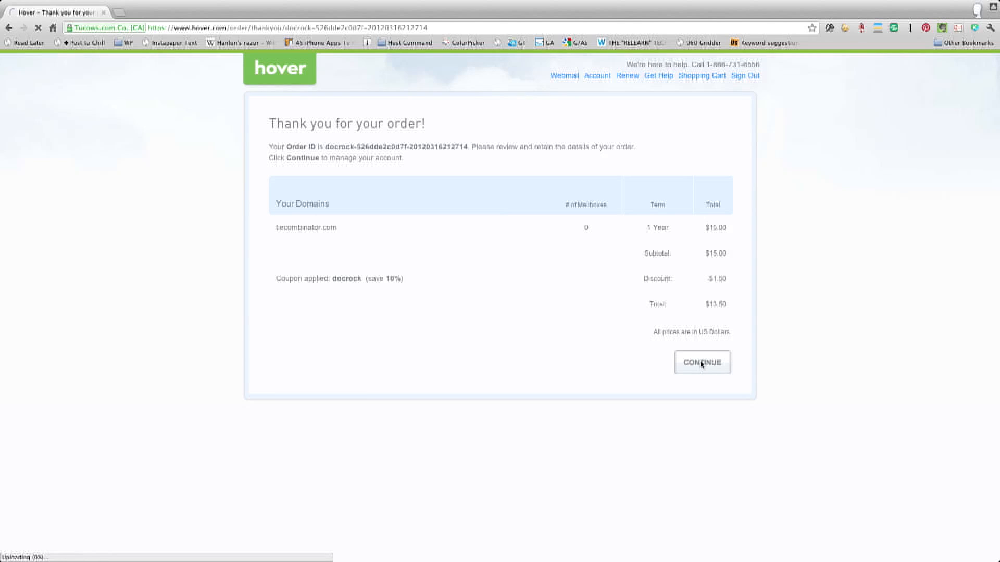
left_click(702, 363)
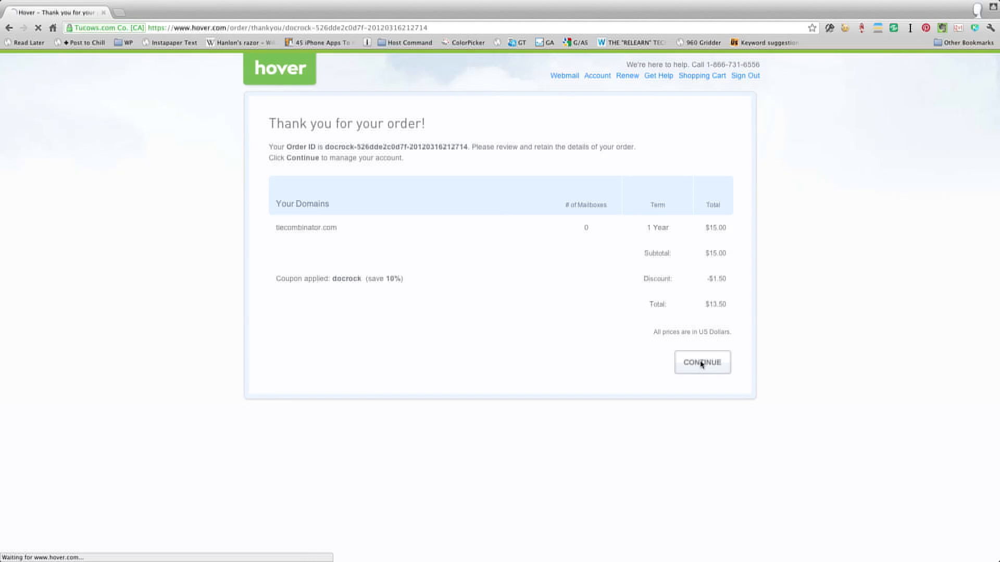
left_click(703, 362)
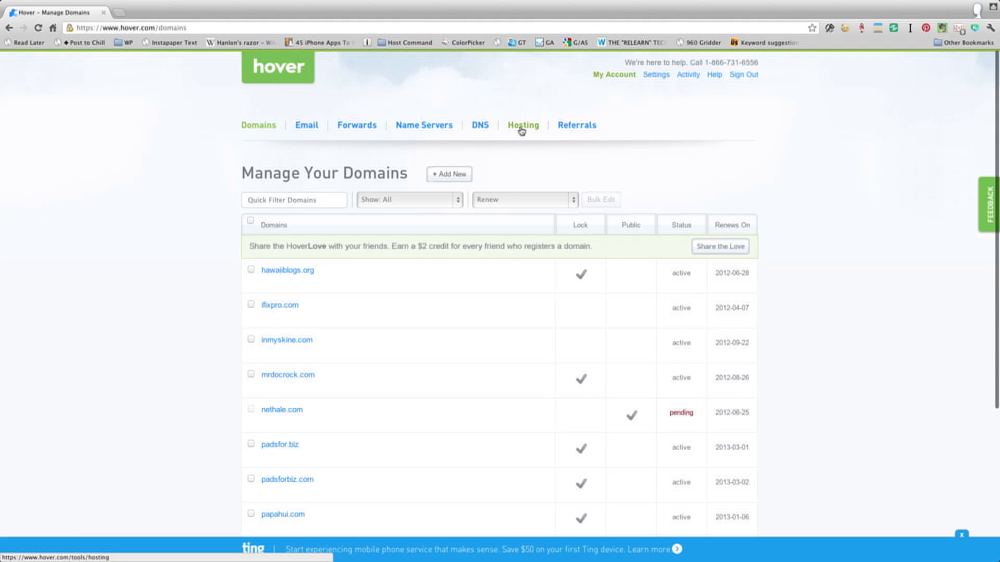
Go to the Name Servers section to see every domain's current nameservers.
left_click(423, 125)
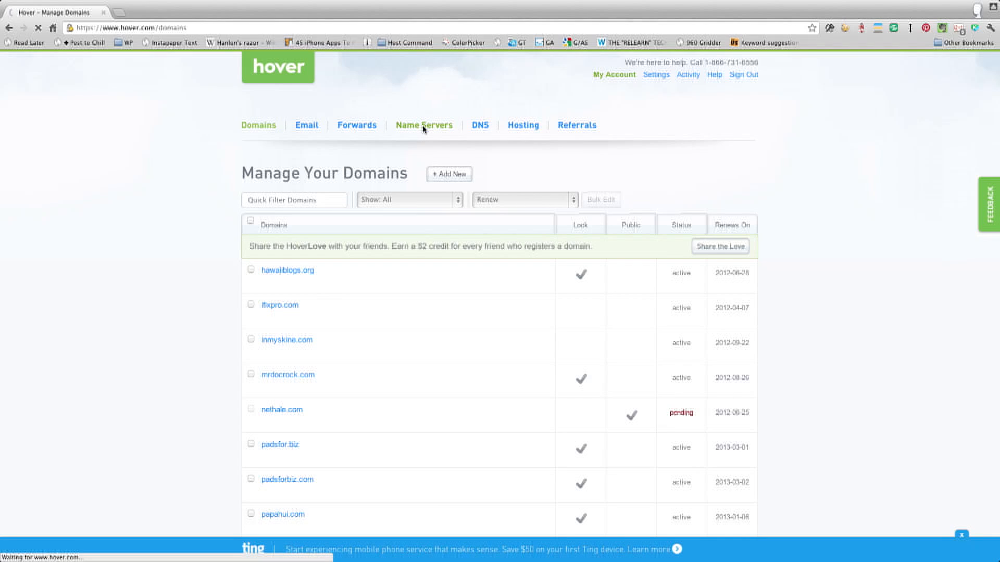
left_click(424, 125)
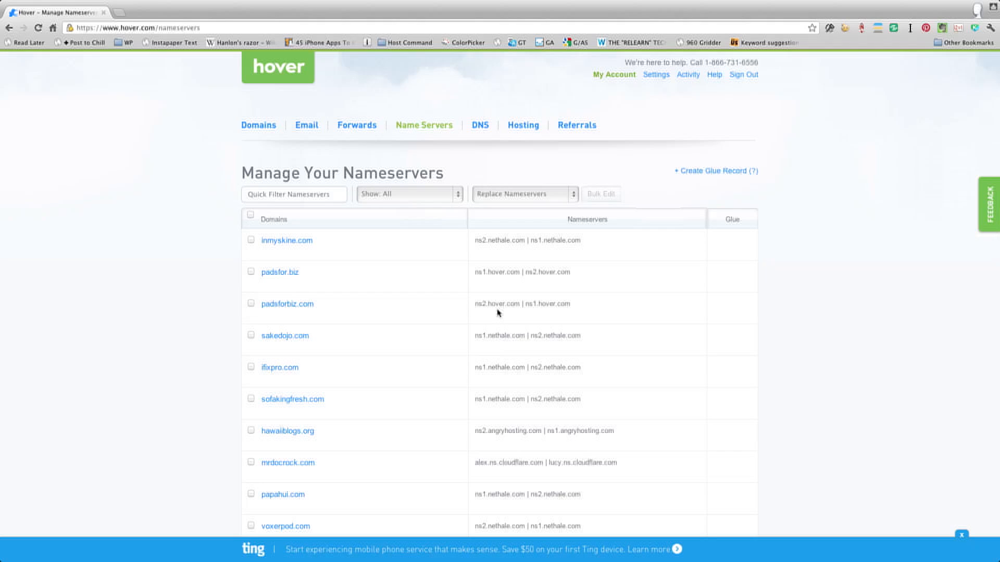
Find tiecombinator.com in the list and start editing its ns1/ns2.hover.com nameservers.
scroll("down", 3)
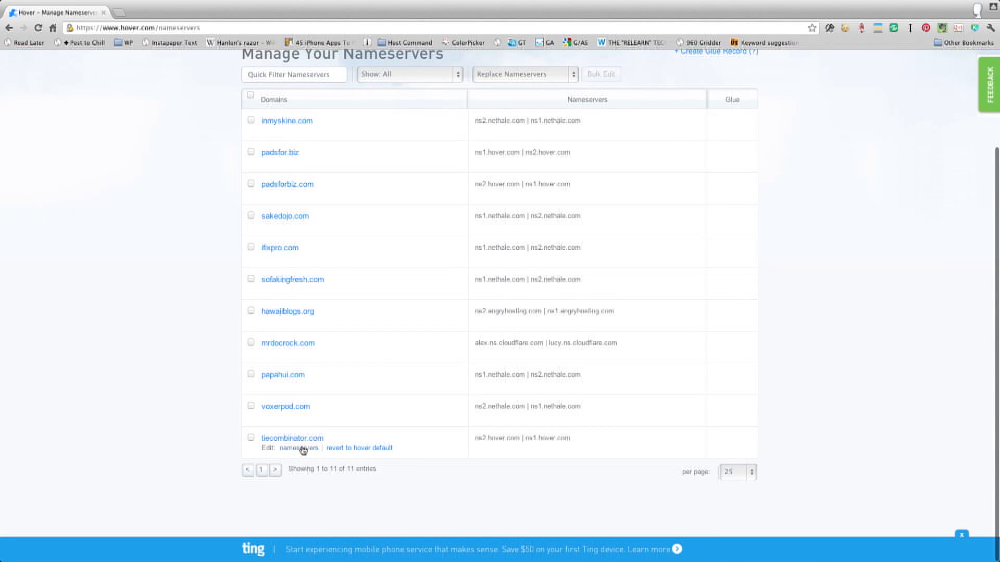
left_click(299, 448)
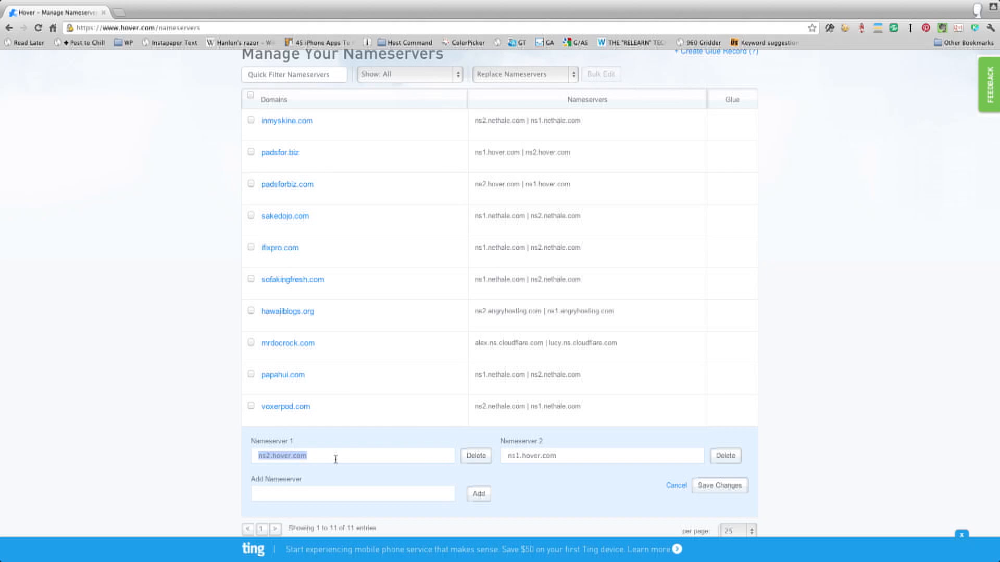
Replace both nameservers with ns2.nethale.com and ns1.nethale.com and save the changes.
double_click(279, 456)
type("nethele")
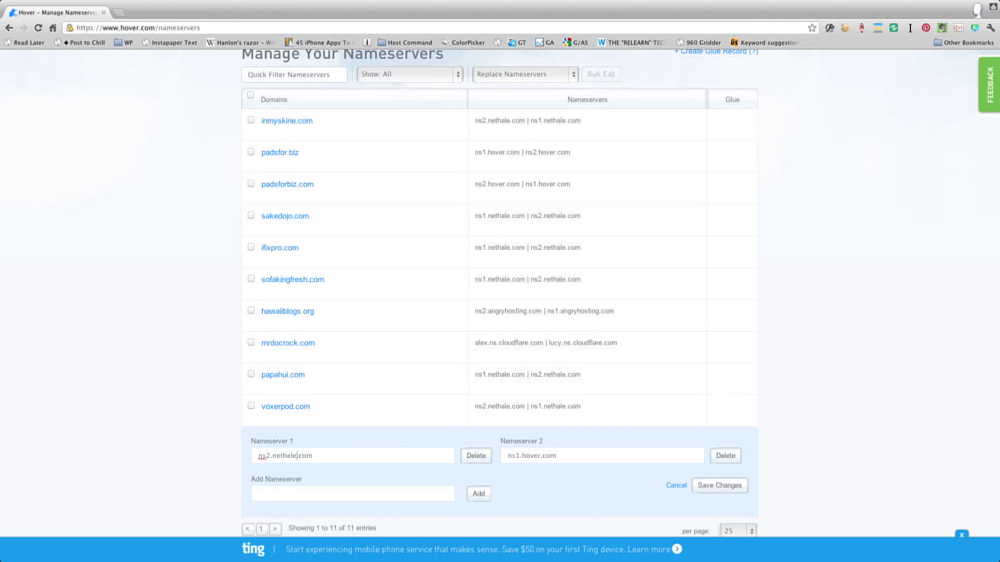
key("Backspace")
type("a")
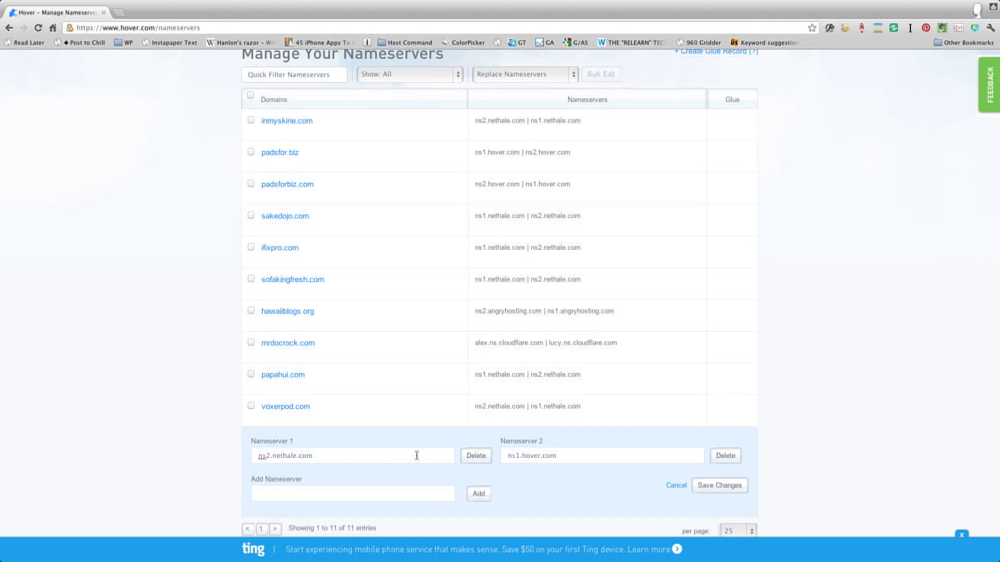
mouse_move(603, 450)
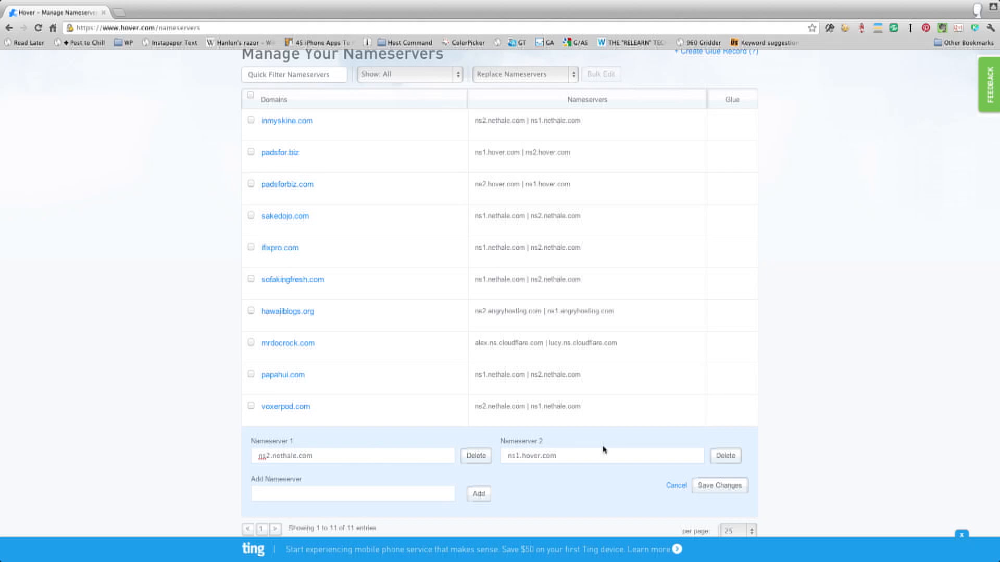
double_click(529, 456)
type("nethal")
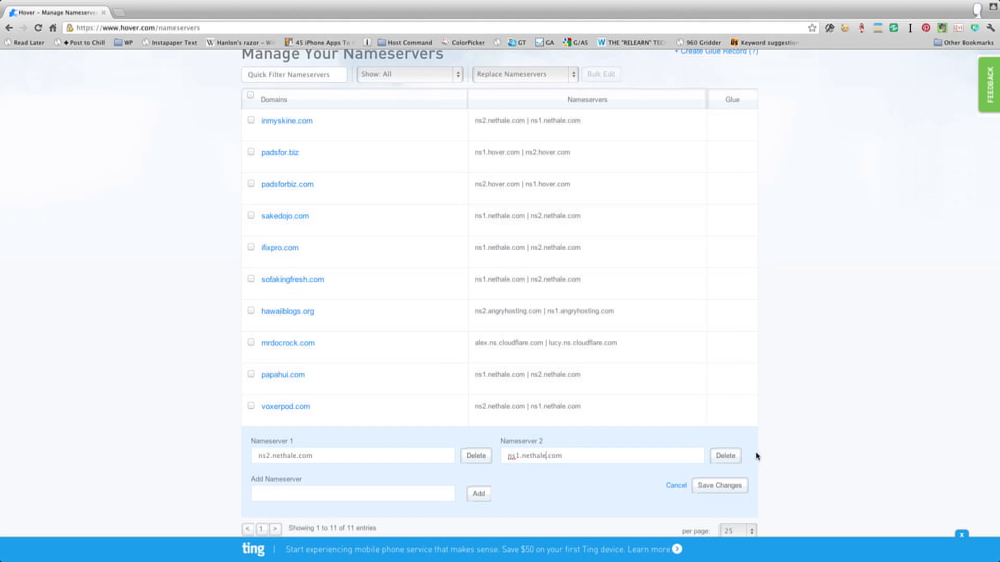
left_click(719, 485)
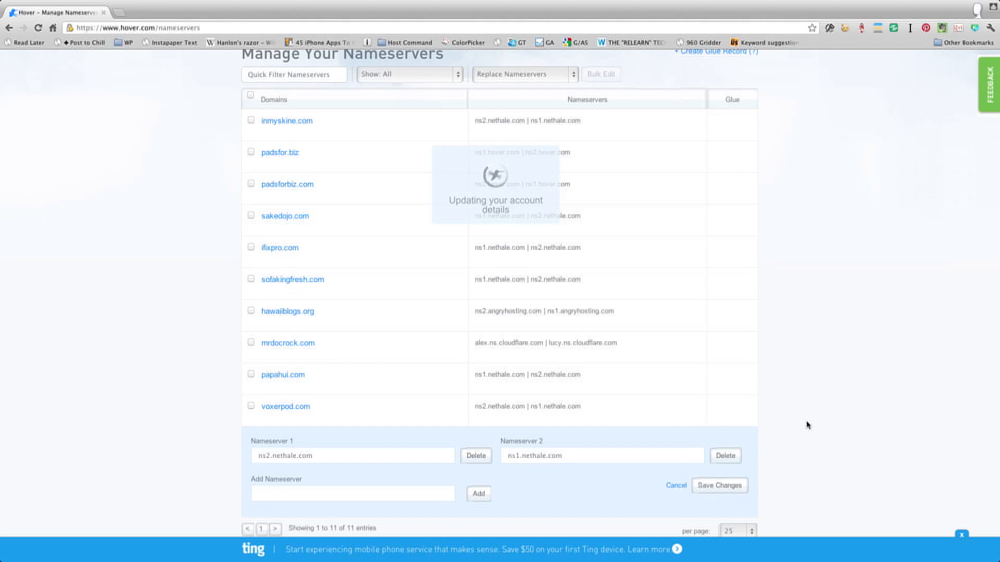
mouse_move(769, 391)
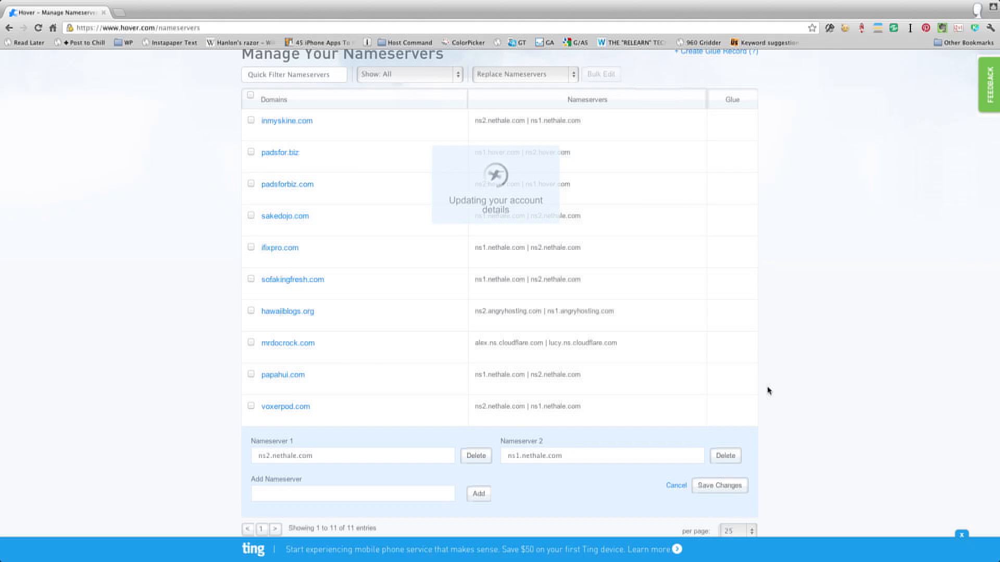